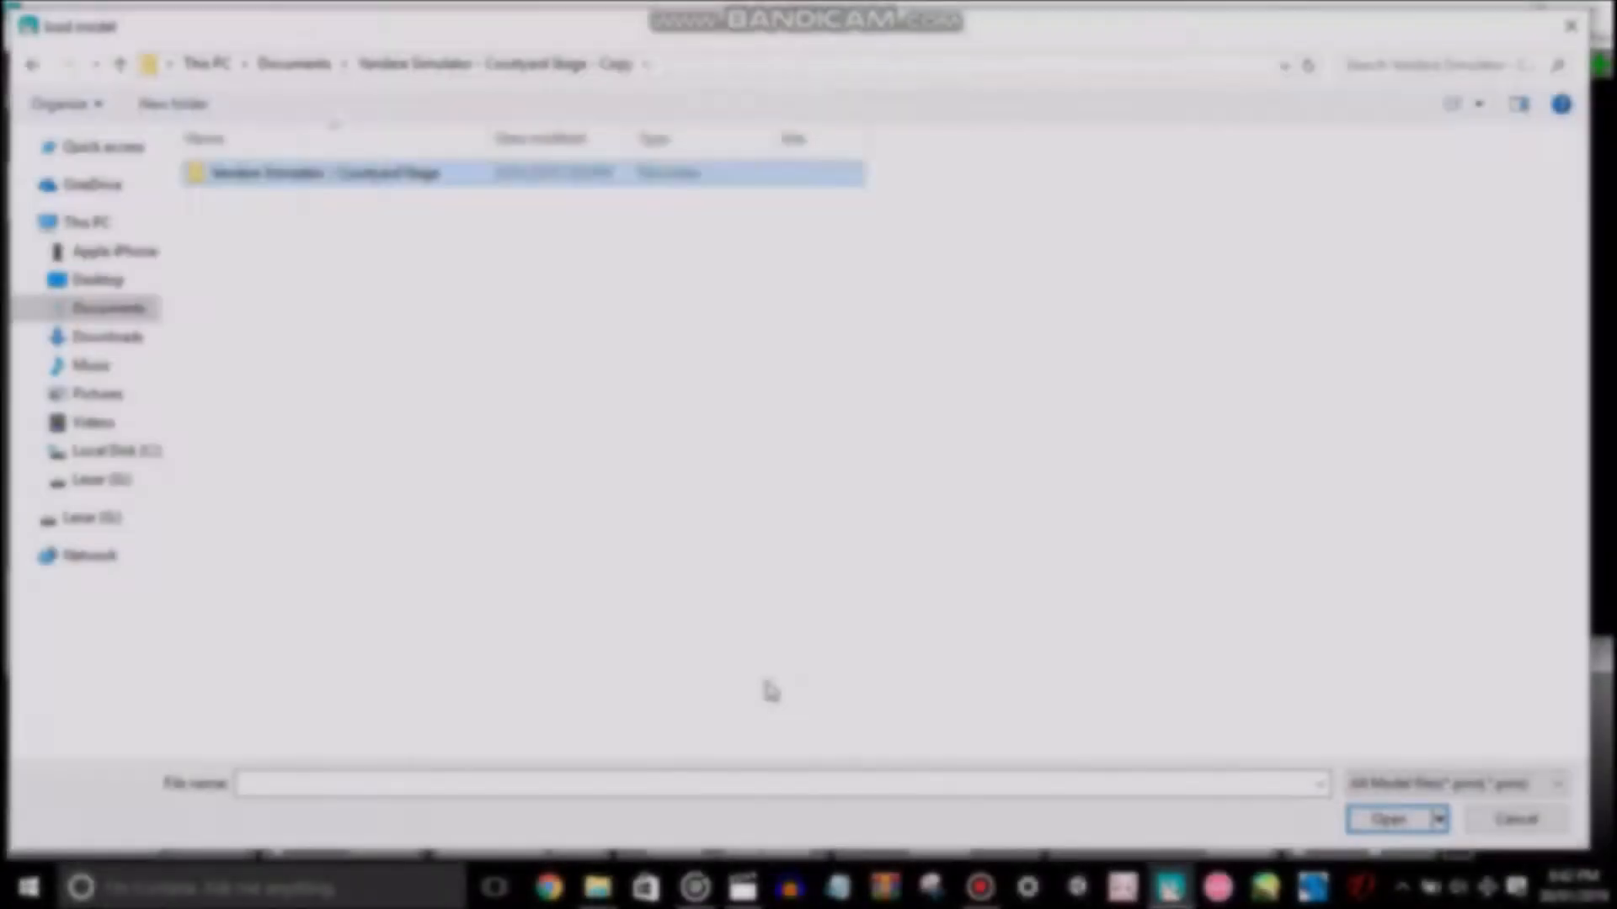
Step: Load the Yandere Simulator Courtyard Stage and register all the dark character's bones at frame 0
click(98, 279)
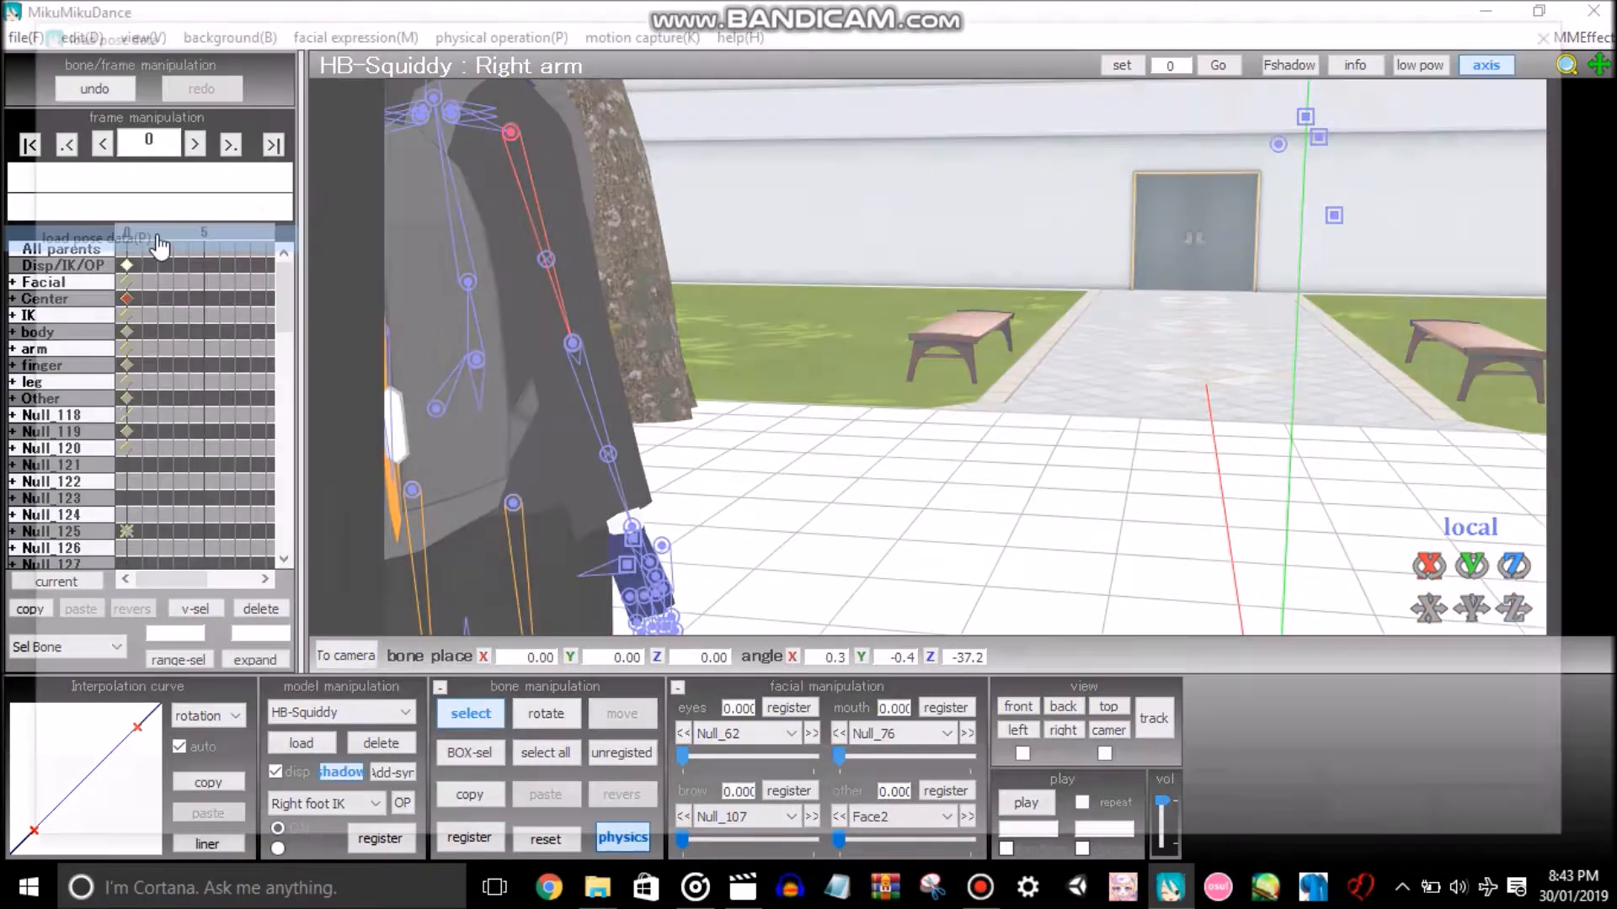
click(469, 837)
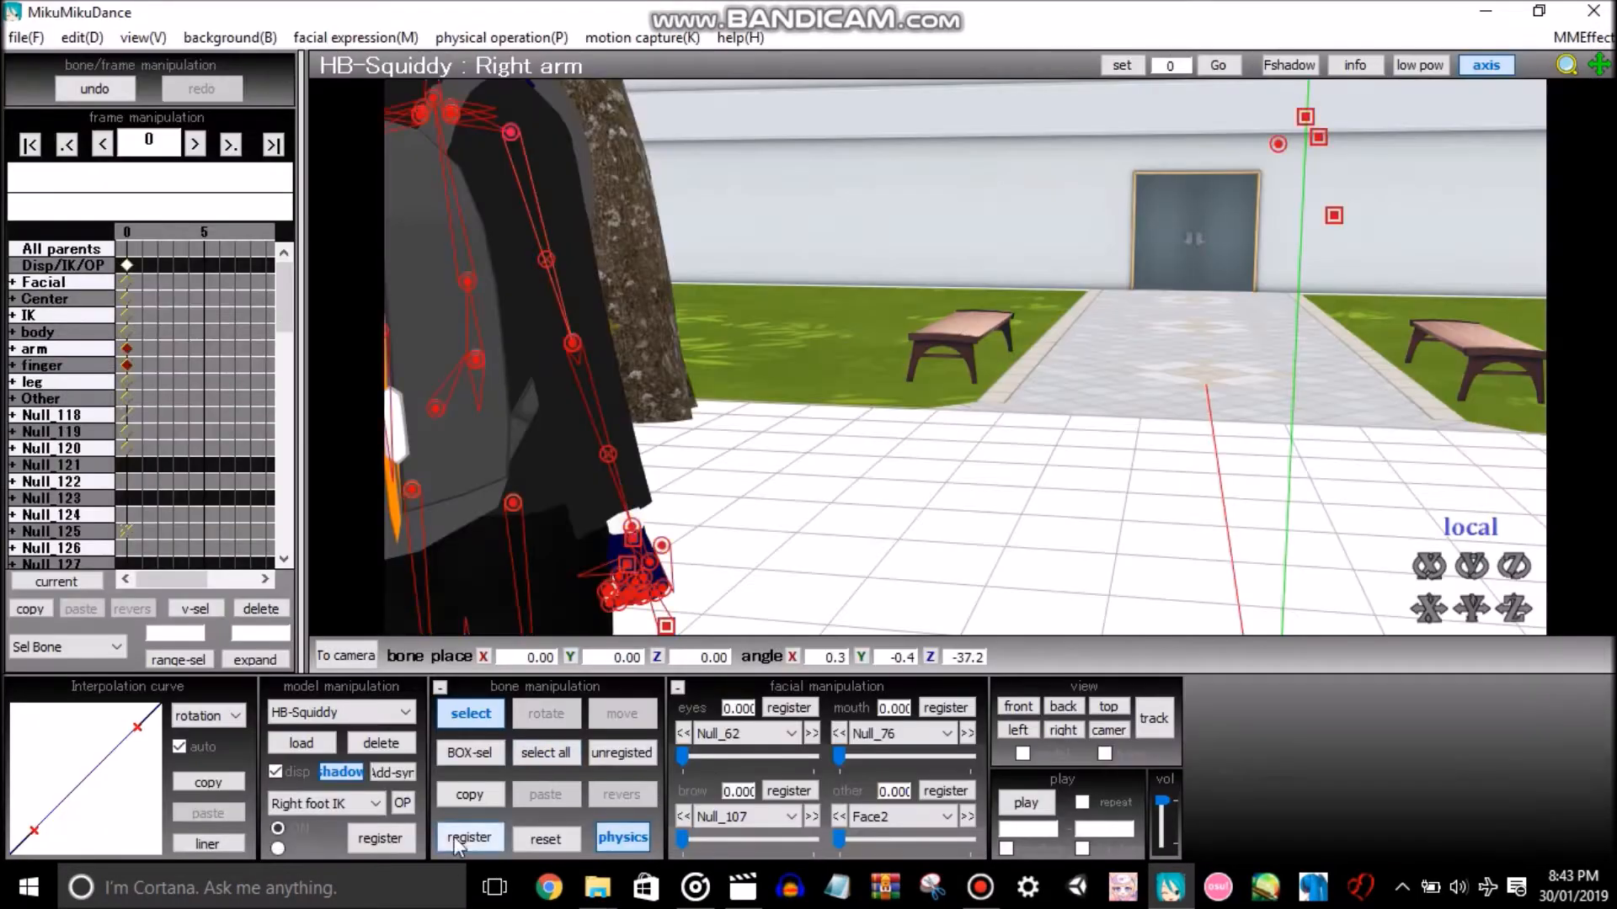
Step: Load two more character models, including Sabishii, from the Desktop character folders
click(300, 743)
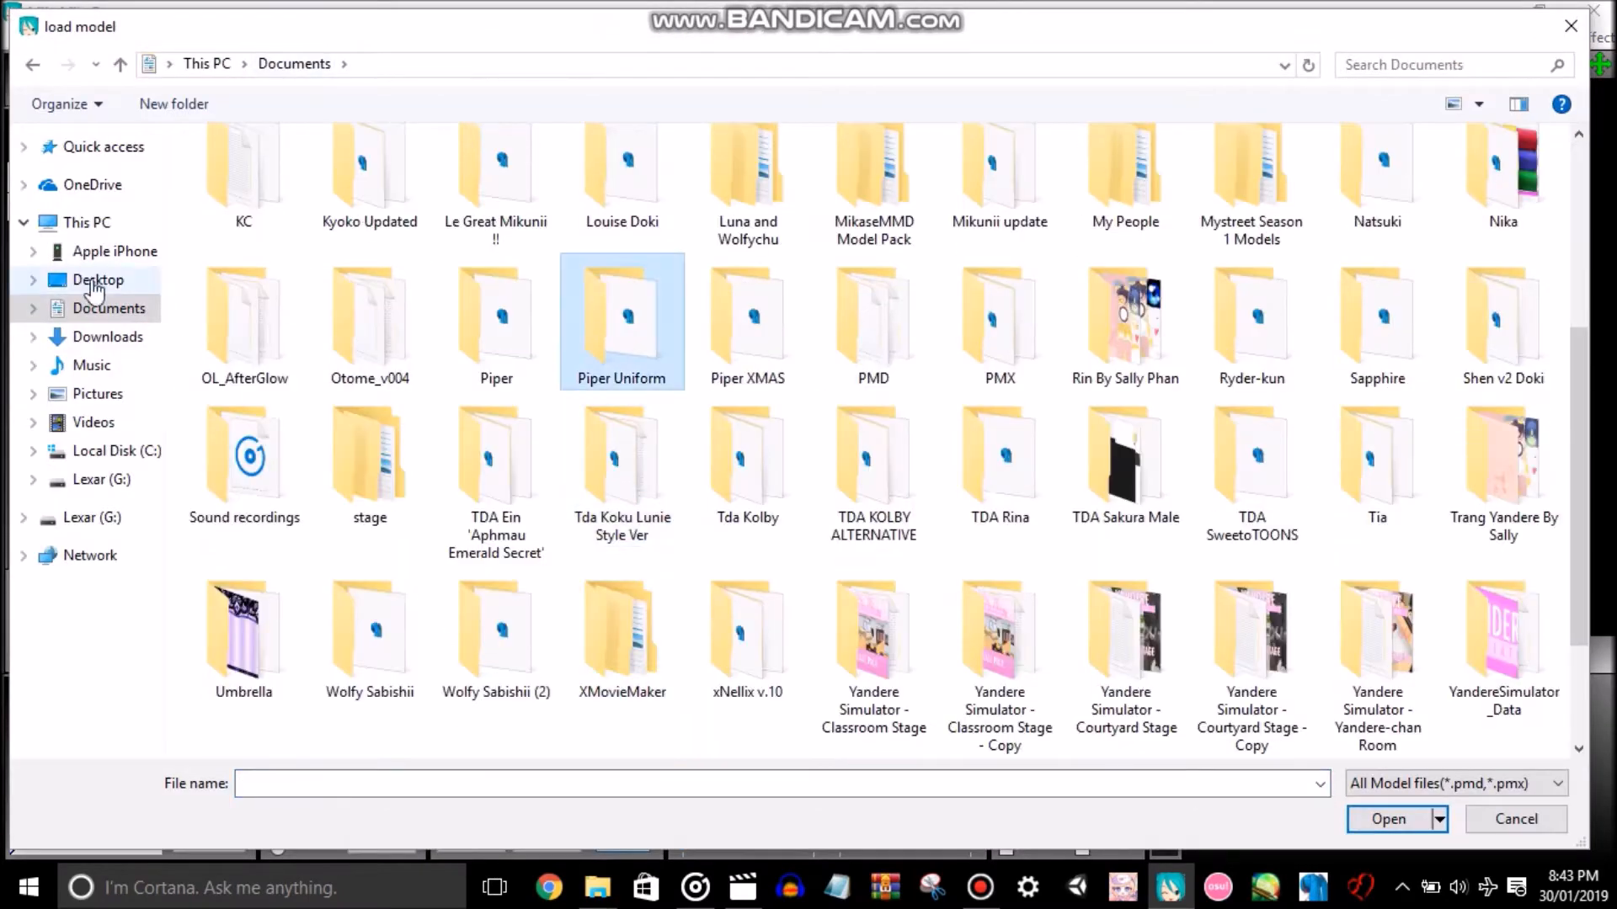
click(1386, 819)
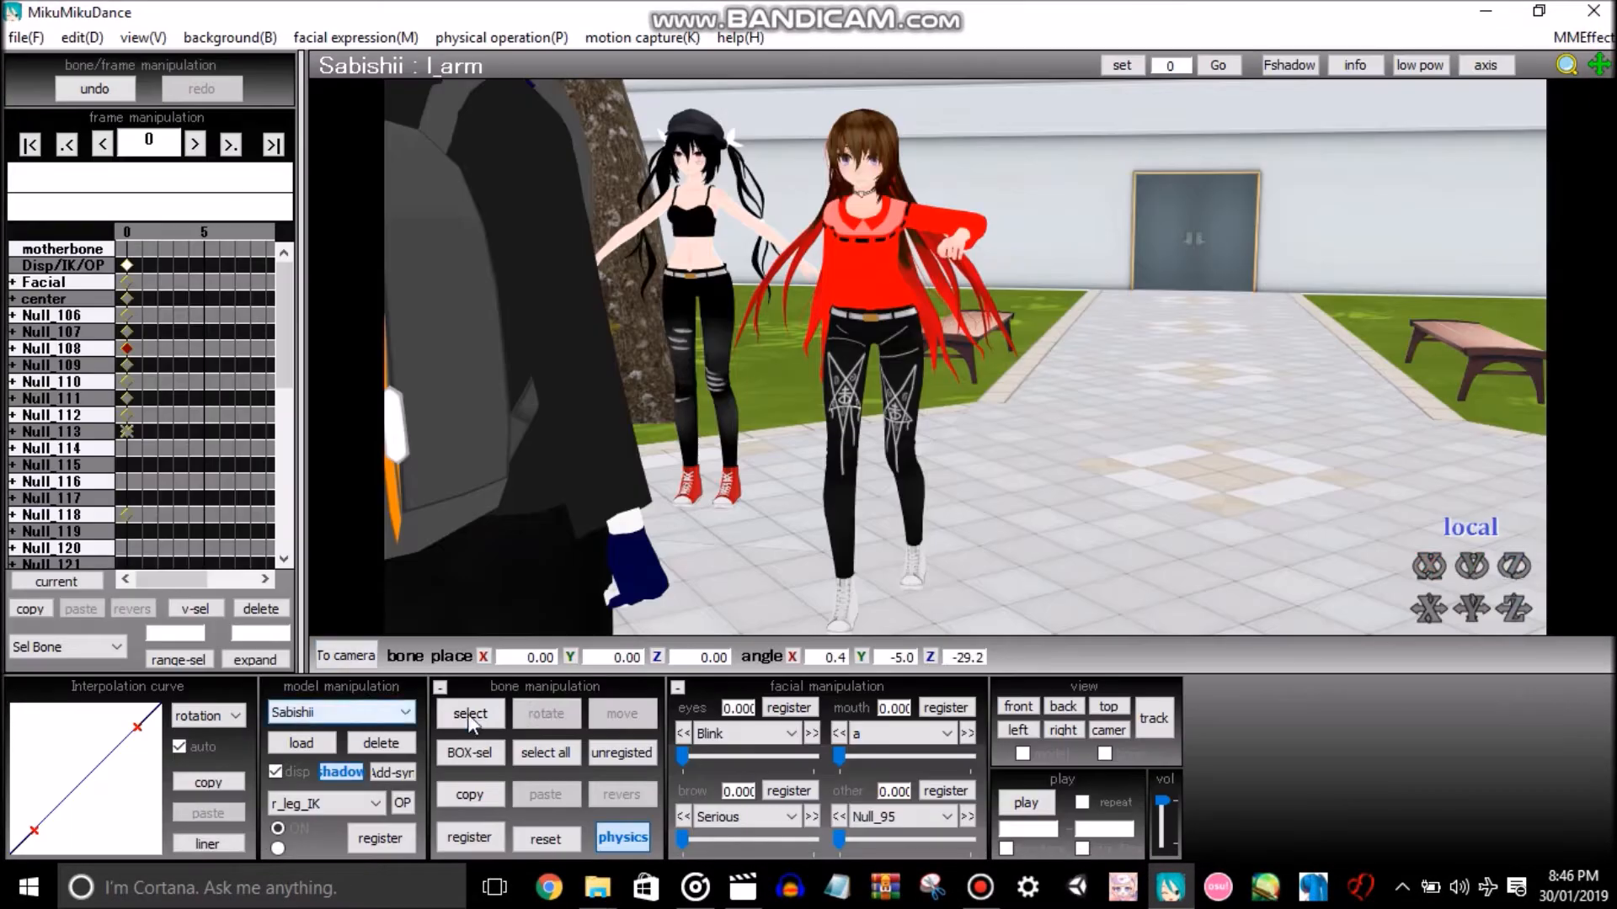
Step: Turn physics simulation on and give the red-shirted girl an open-mouth expression
click(500, 37)
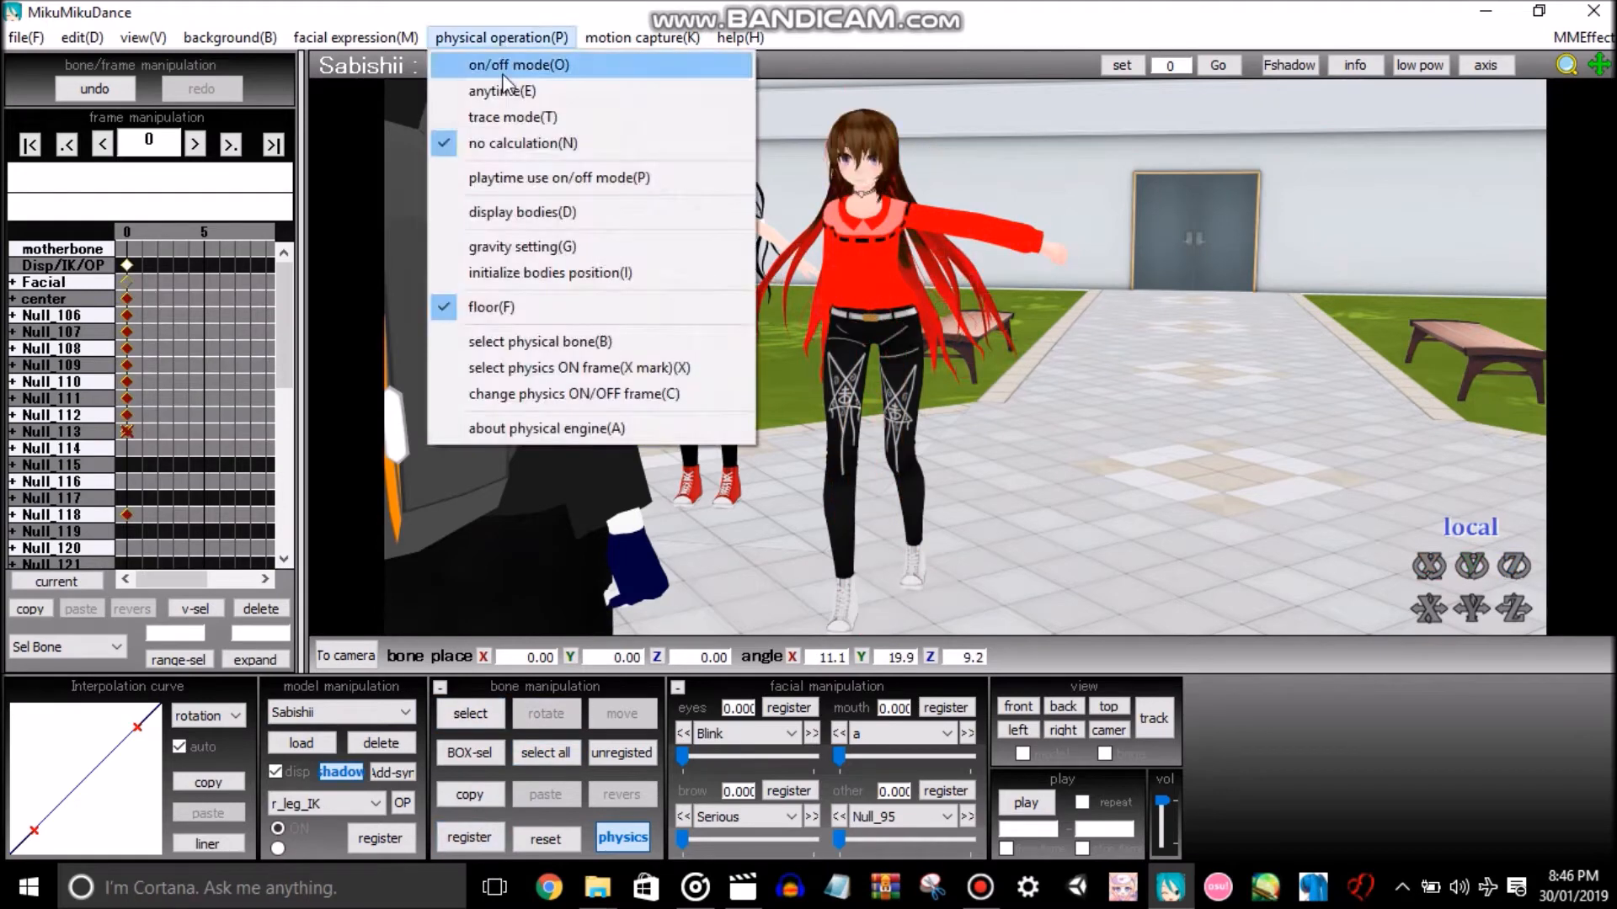
click(523, 246)
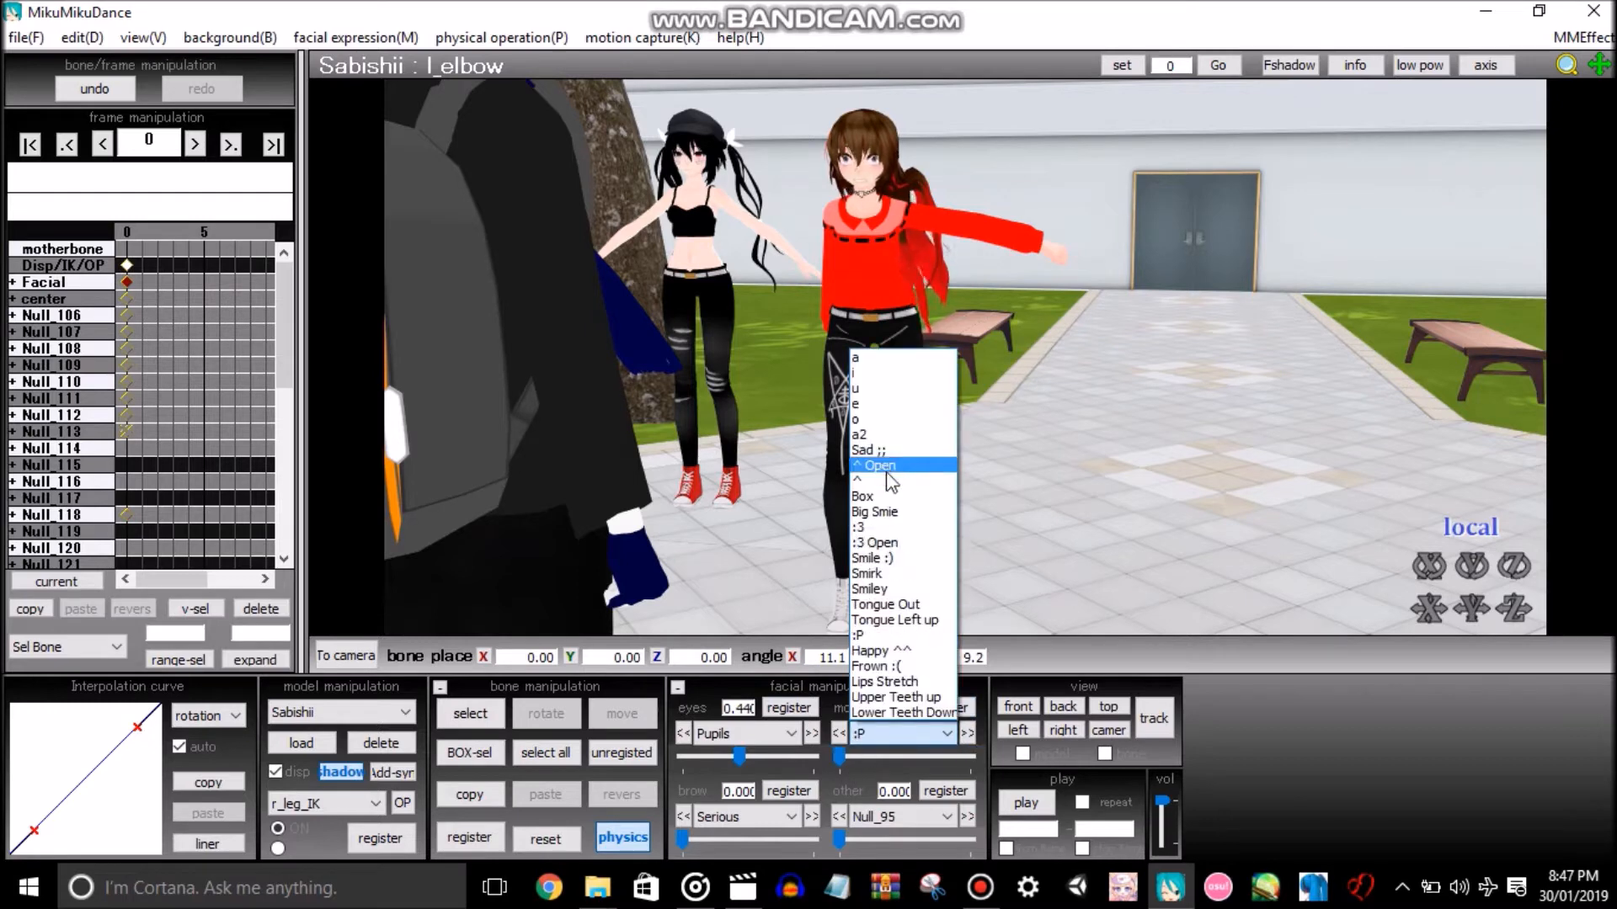
click(884, 605)
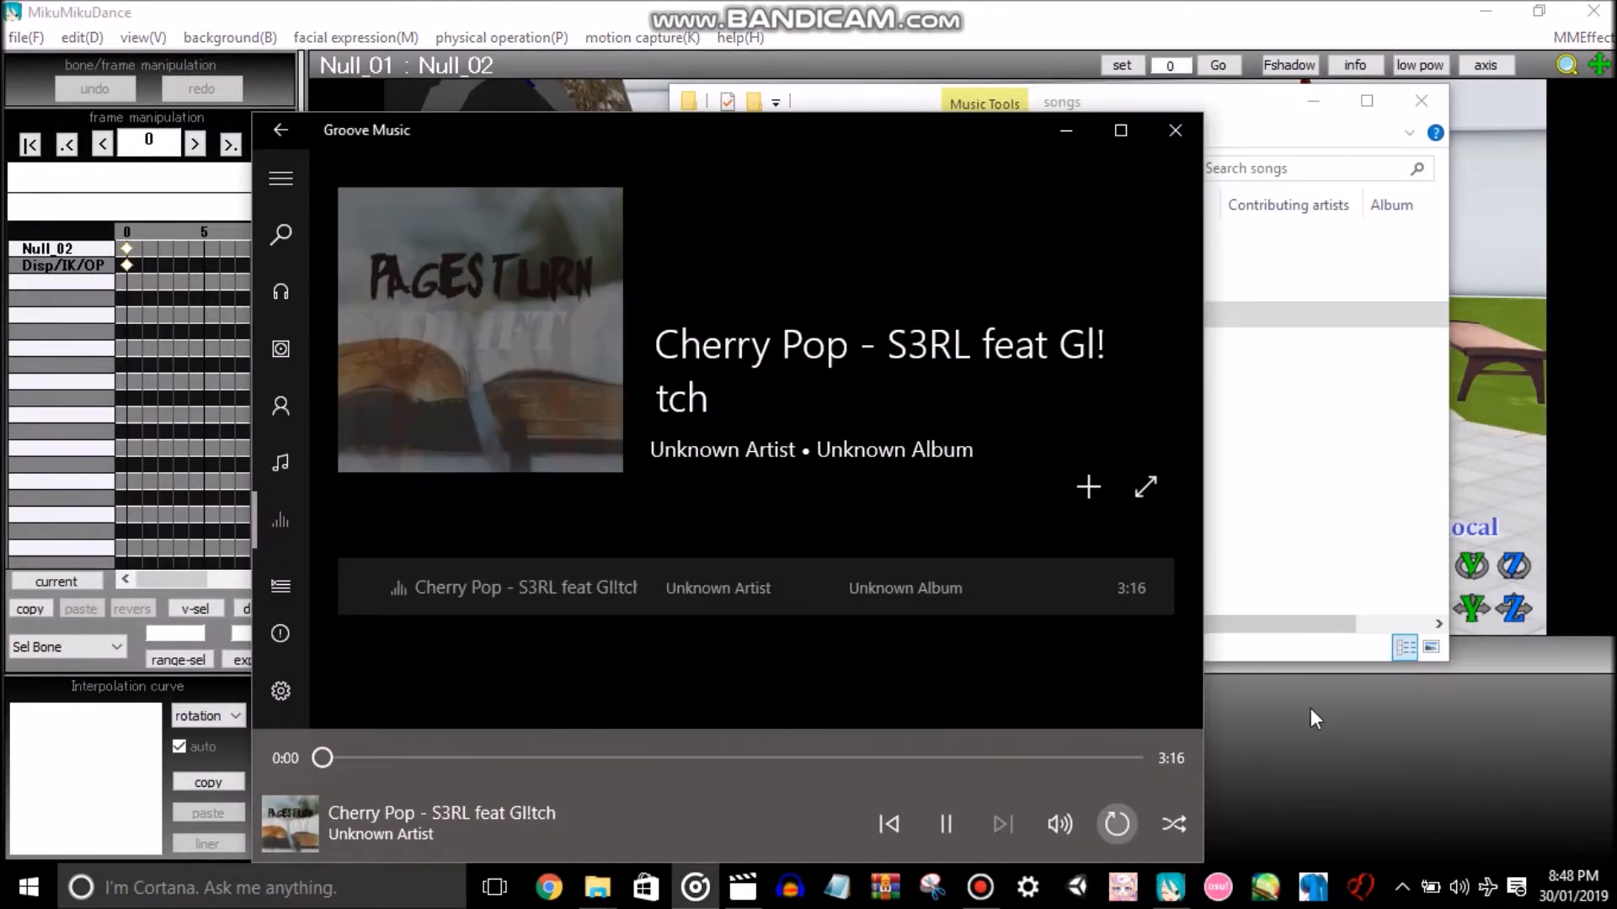
Step: Close the music player and switch between camera/accessory and model editing to place the knife
click(1174, 129)
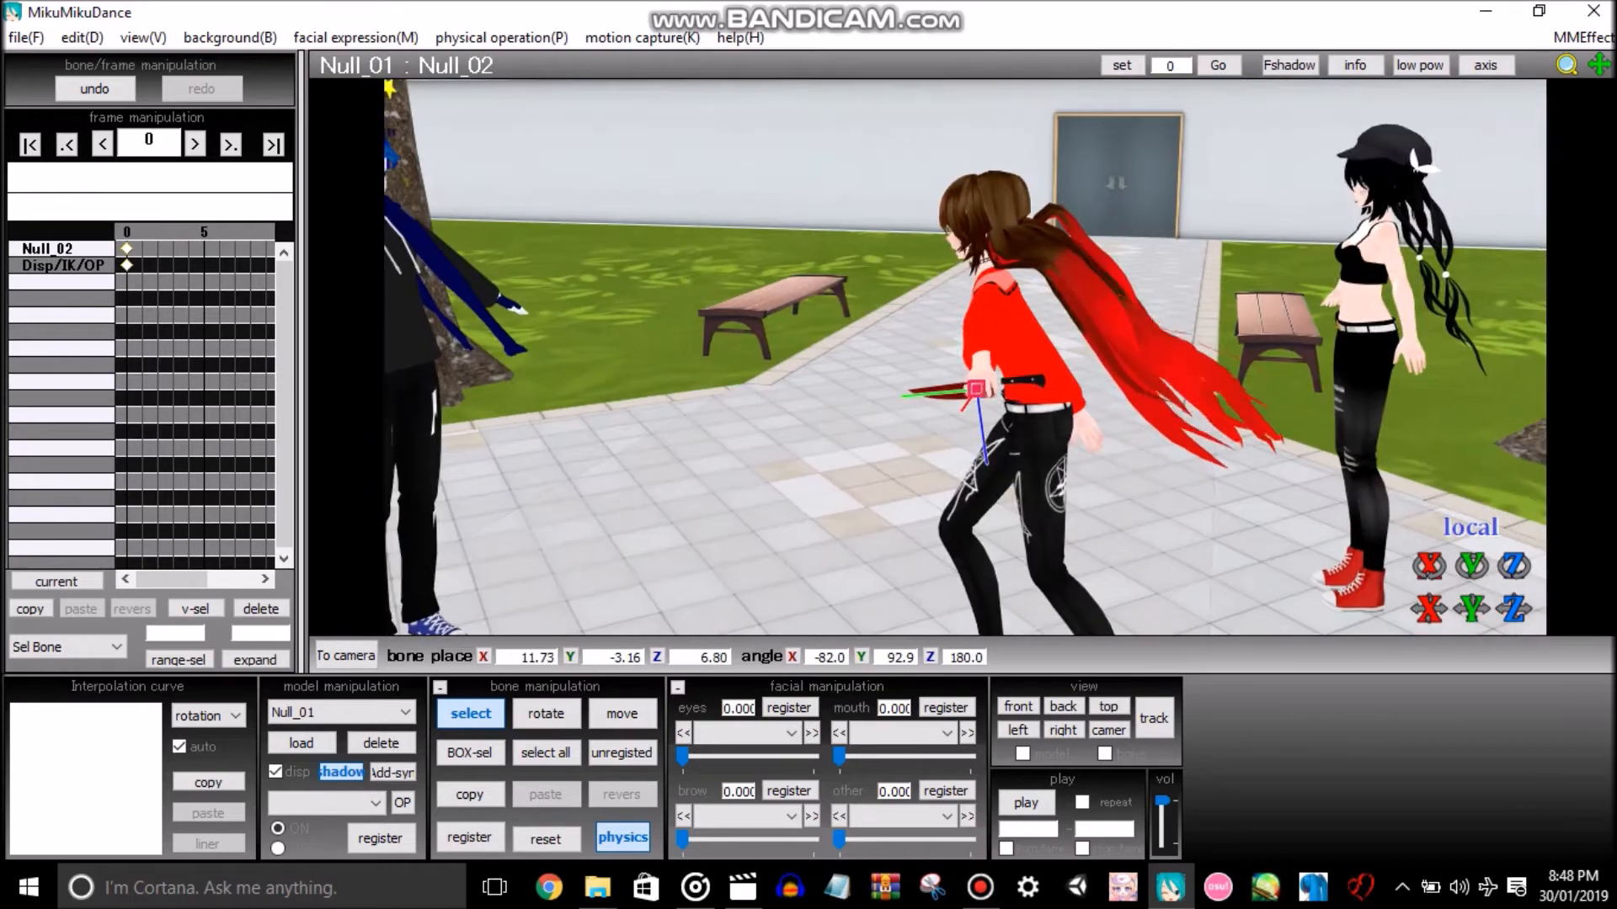
click(343, 655)
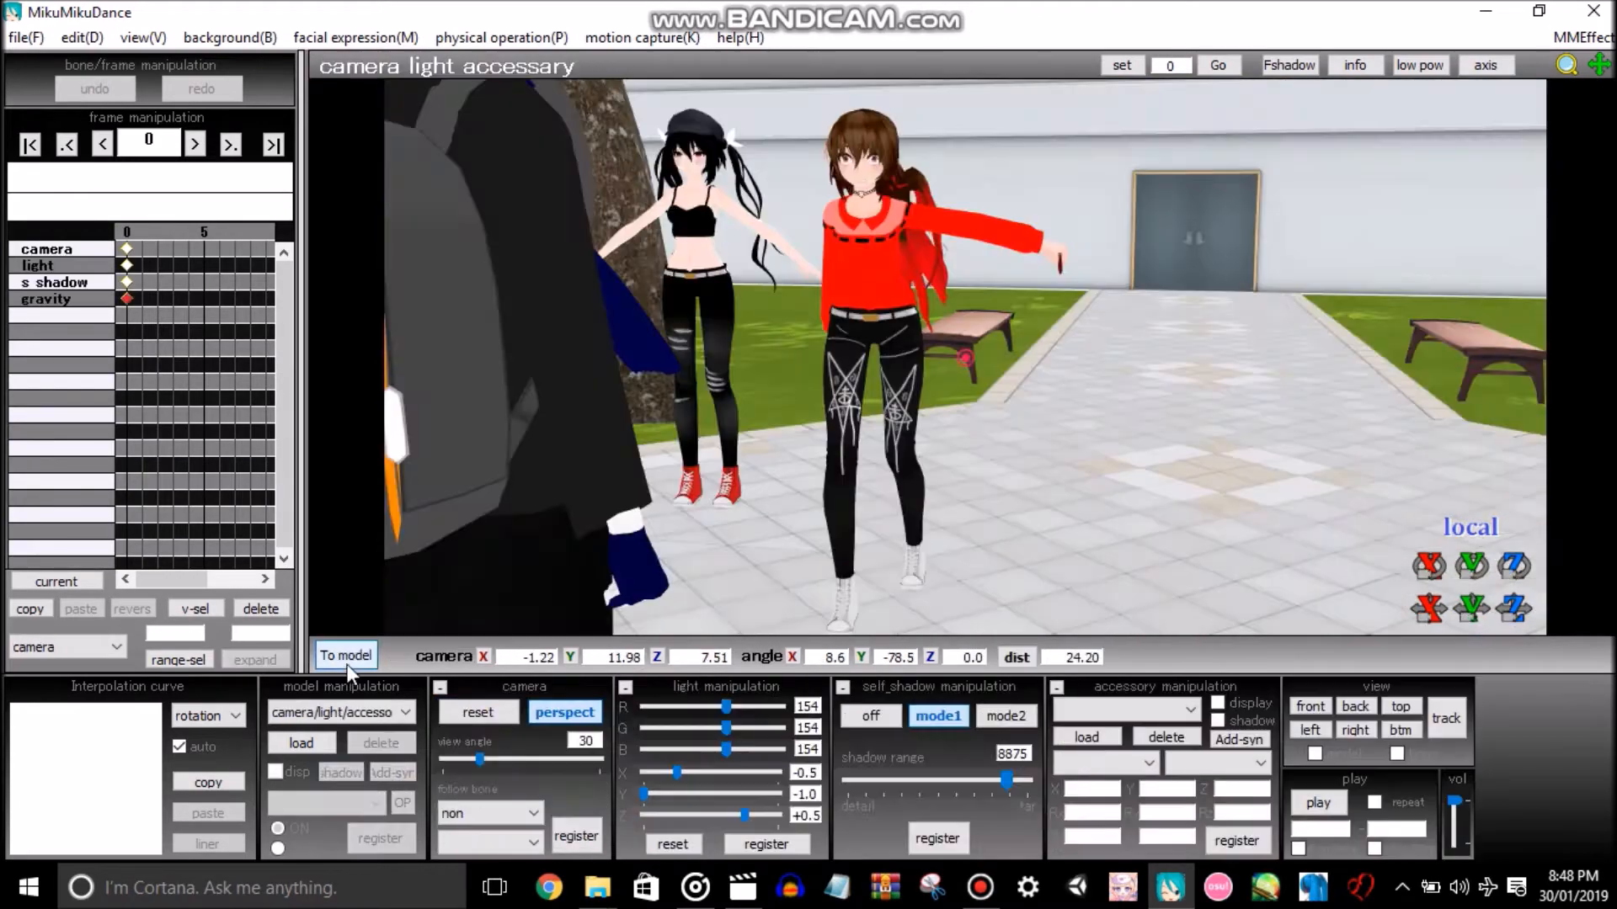
click(344, 655)
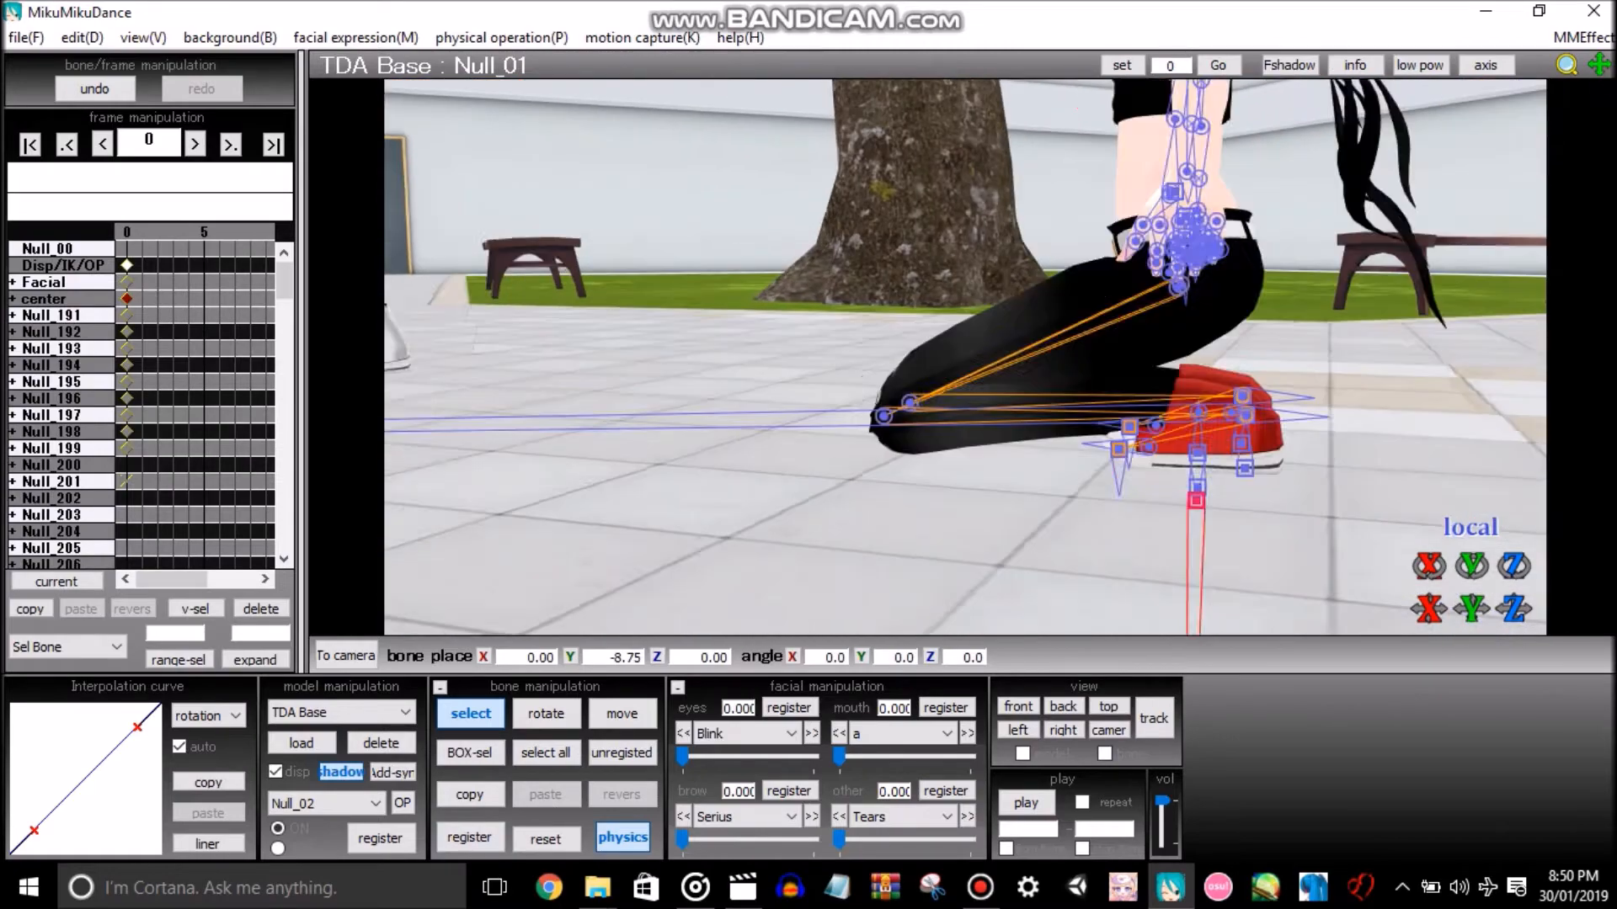
Step: Register the kneeling girl's foot position and rotate her arm so she covers her face
click(622, 714)
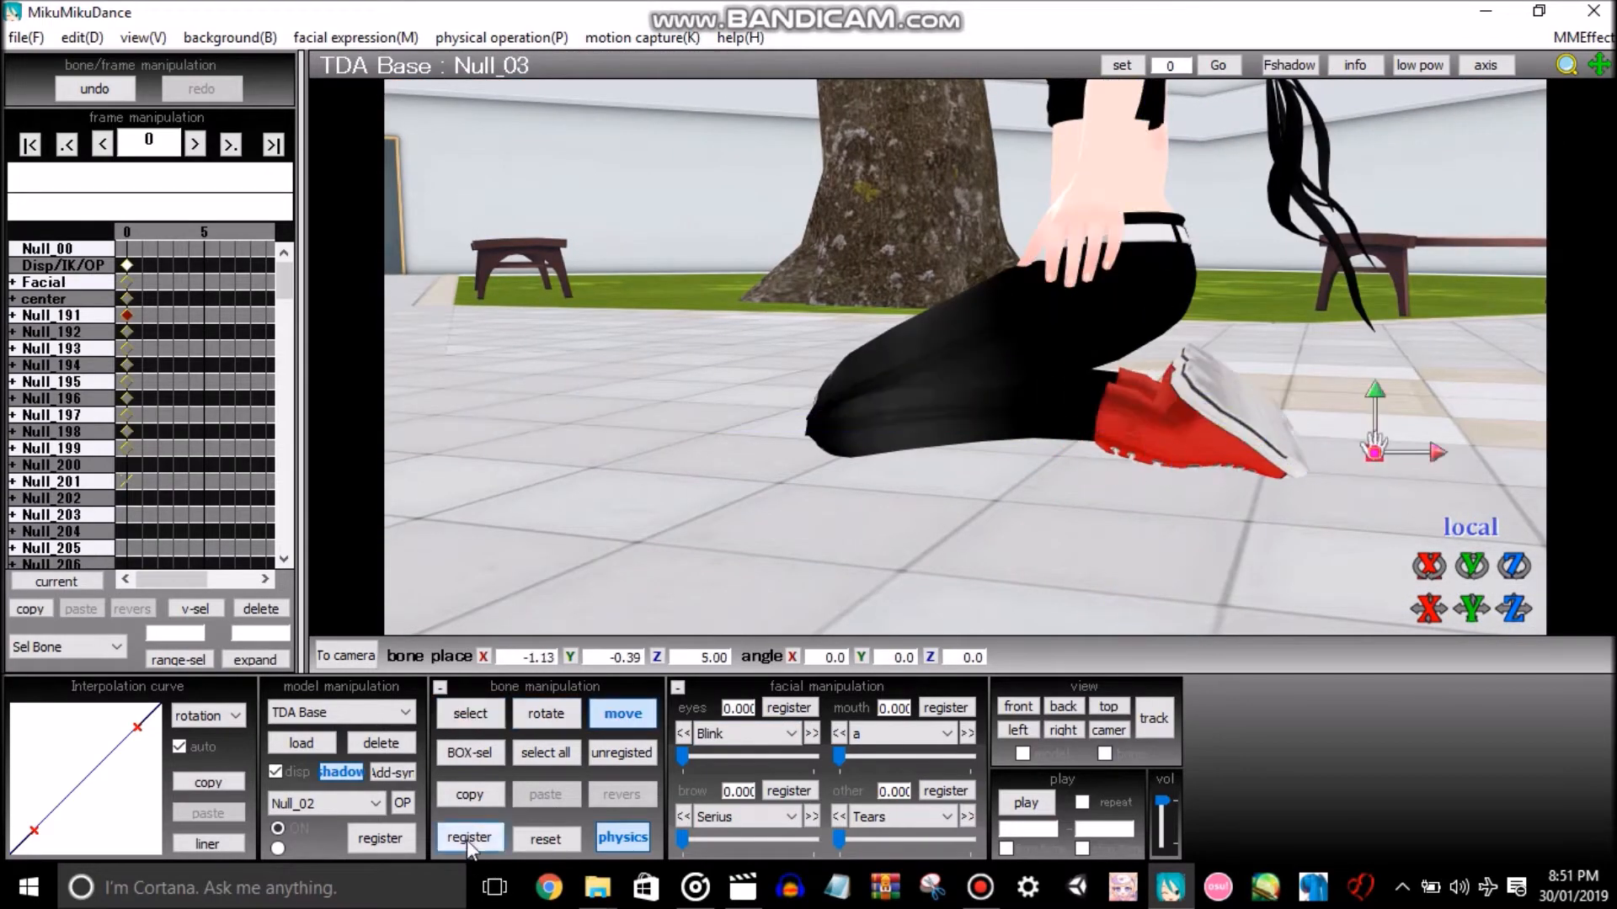
click(470, 837)
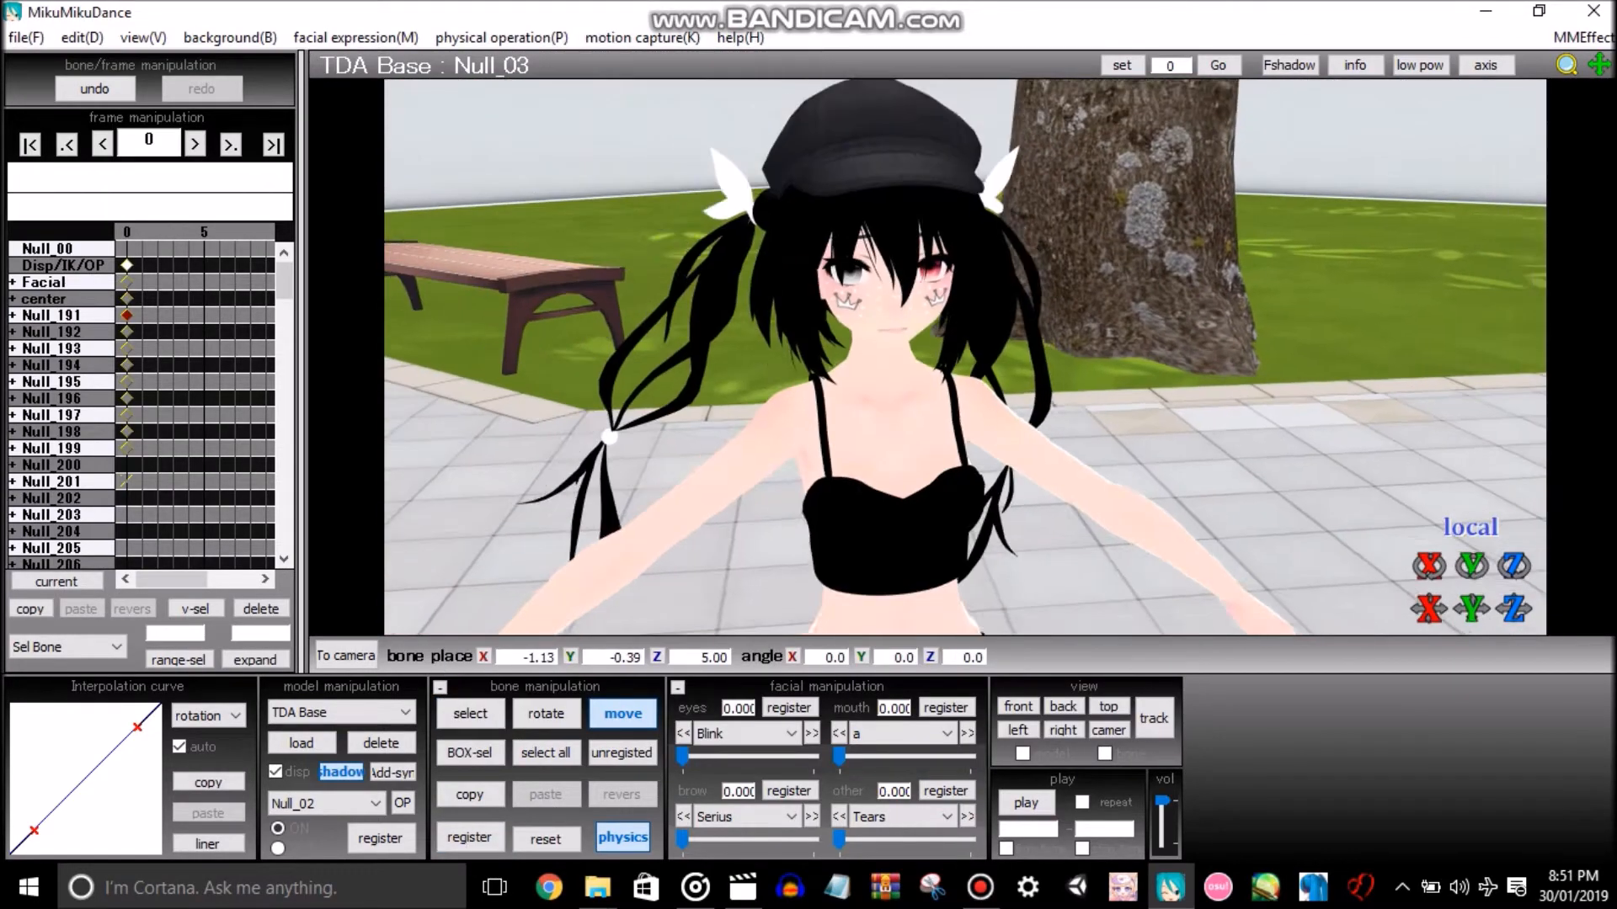
click(470, 714)
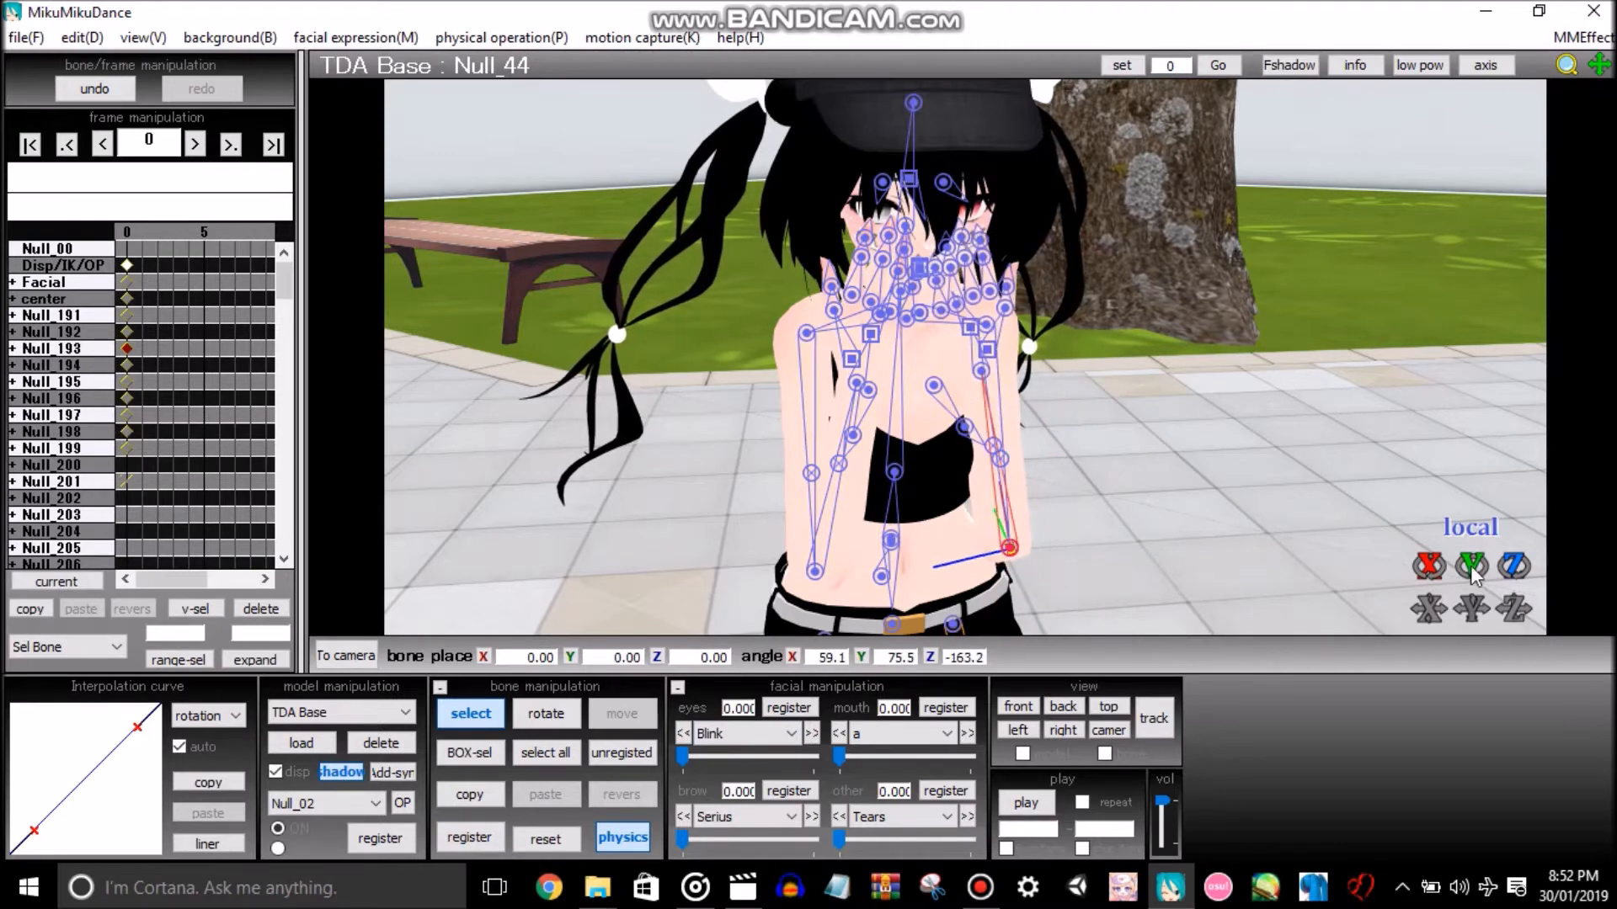
click(470, 837)
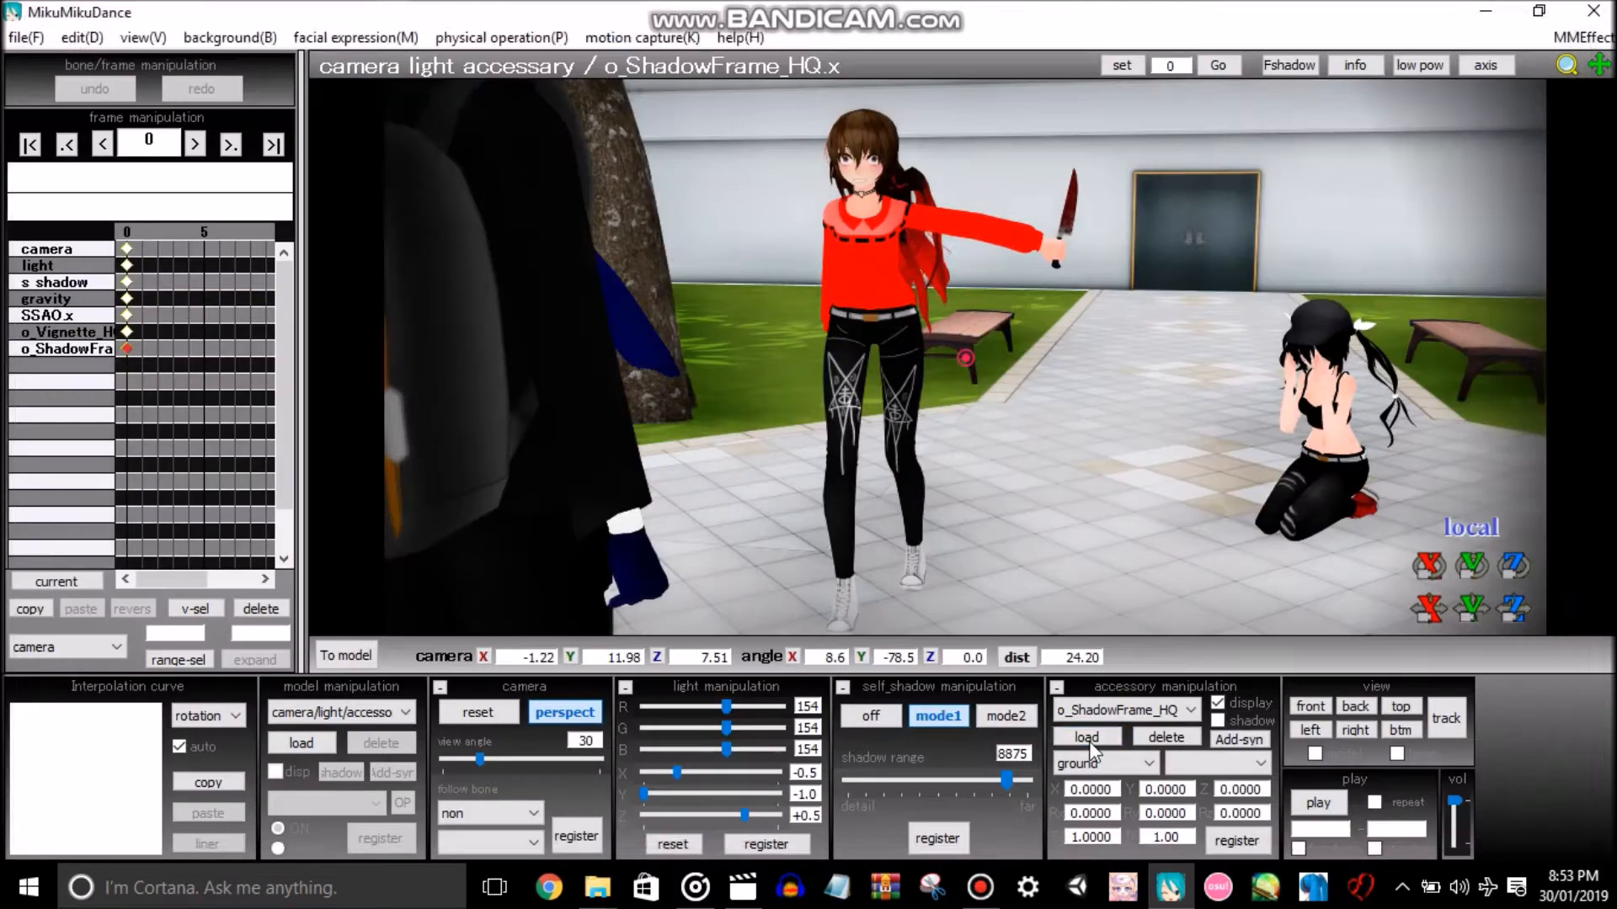
Step: Browse the Desktop in the accessory load-picture dialog
click(1086, 736)
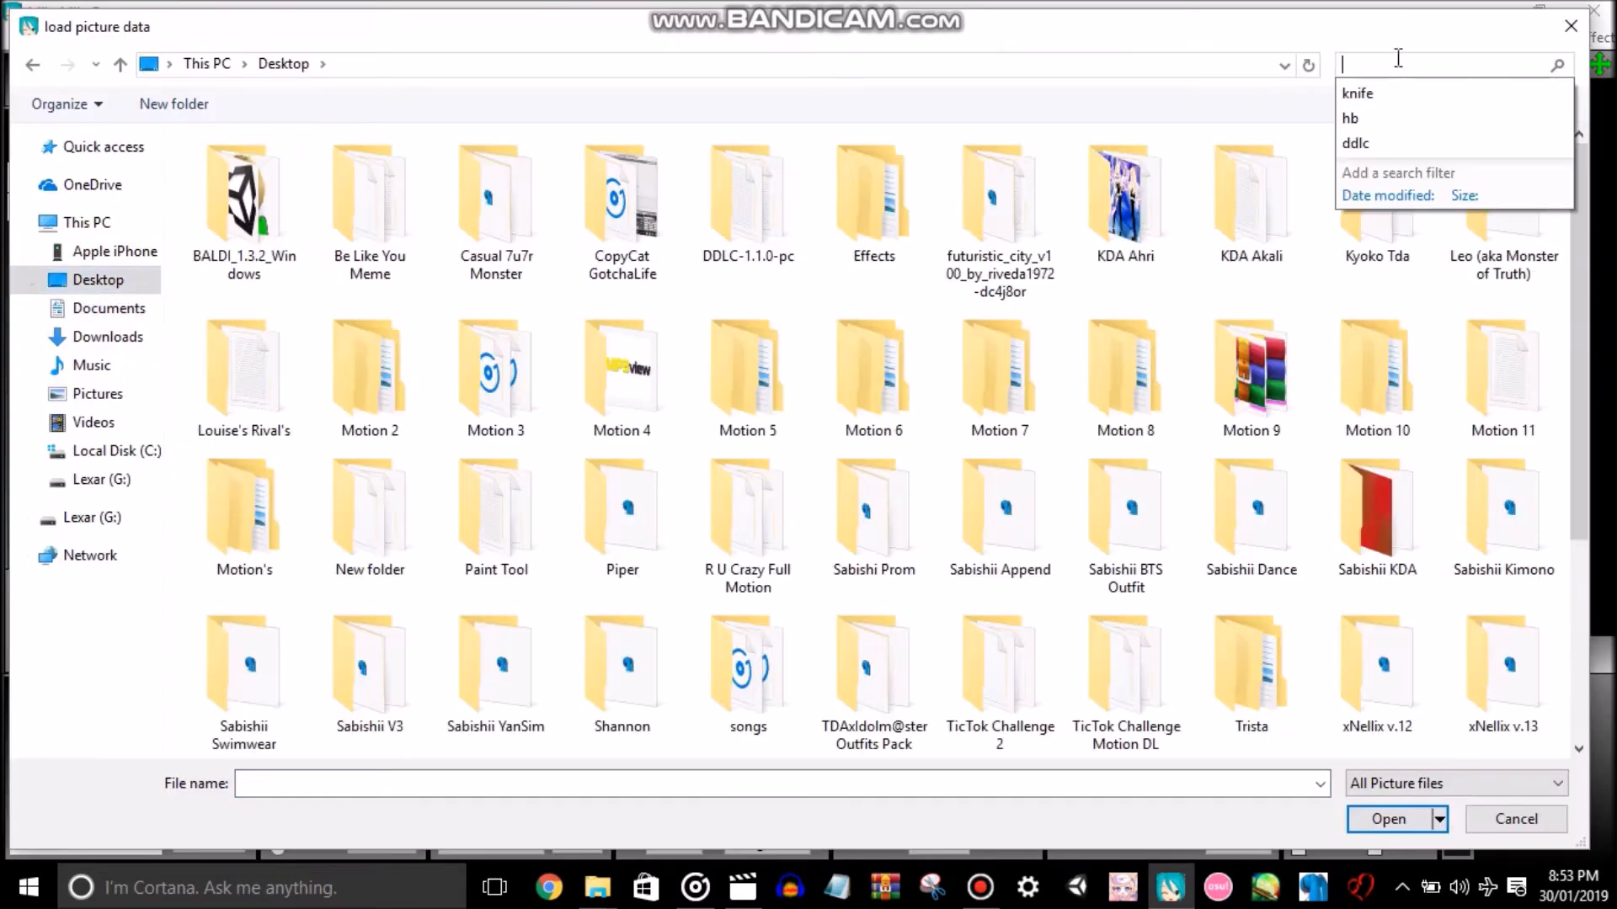
double_click(873, 196)
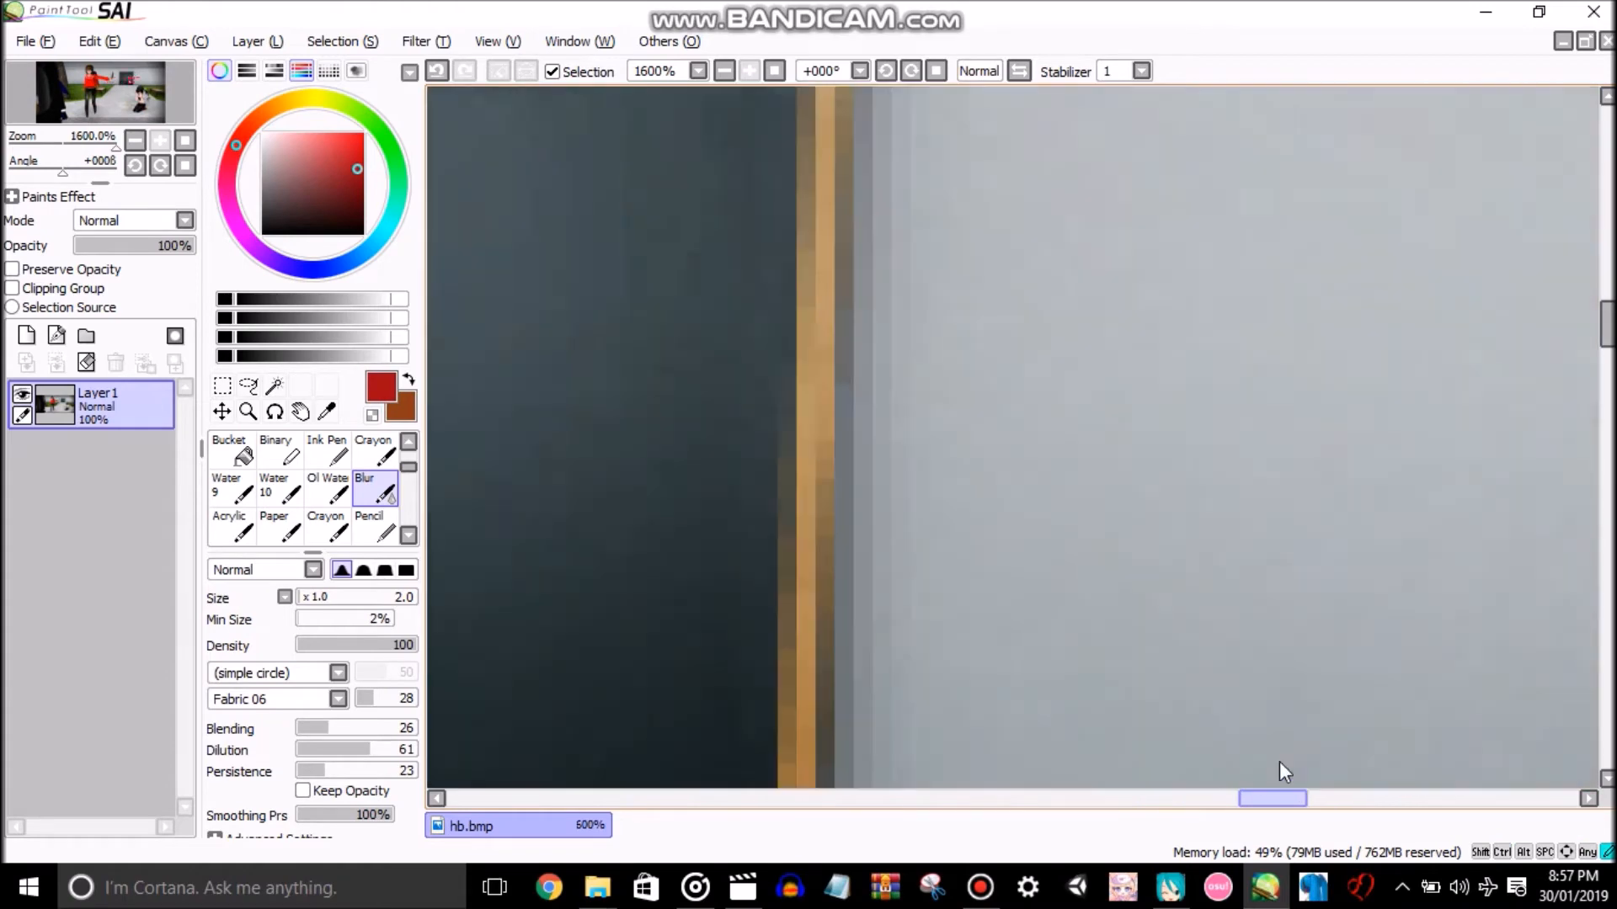
Step: Select the Crayon brush with dark red to paint marks on the character's skin
click(373, 453)
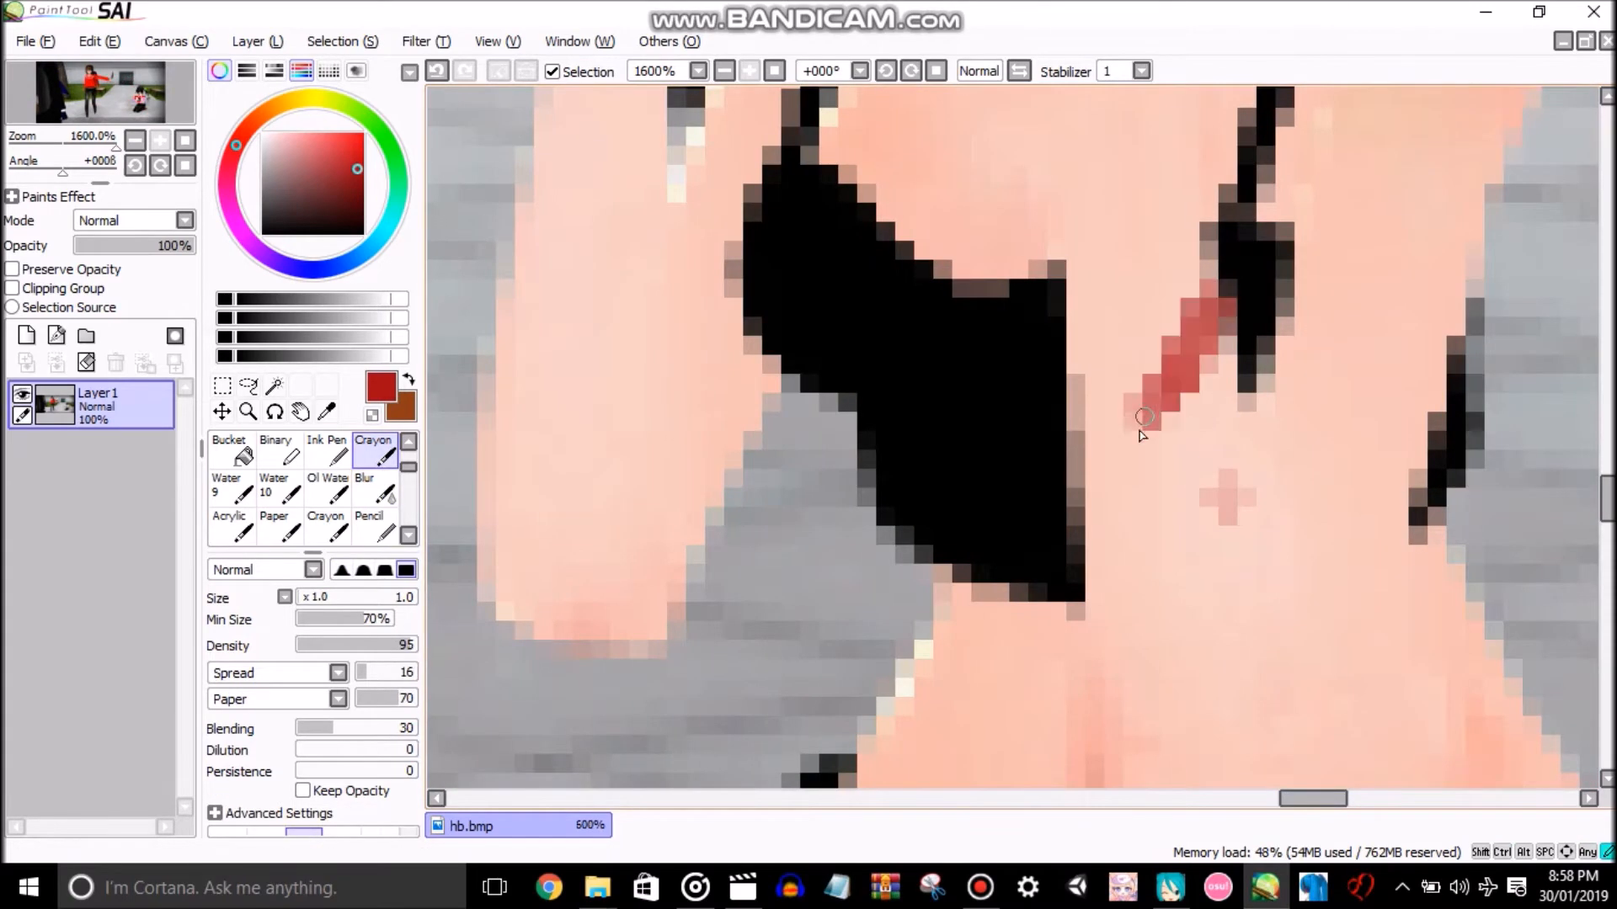